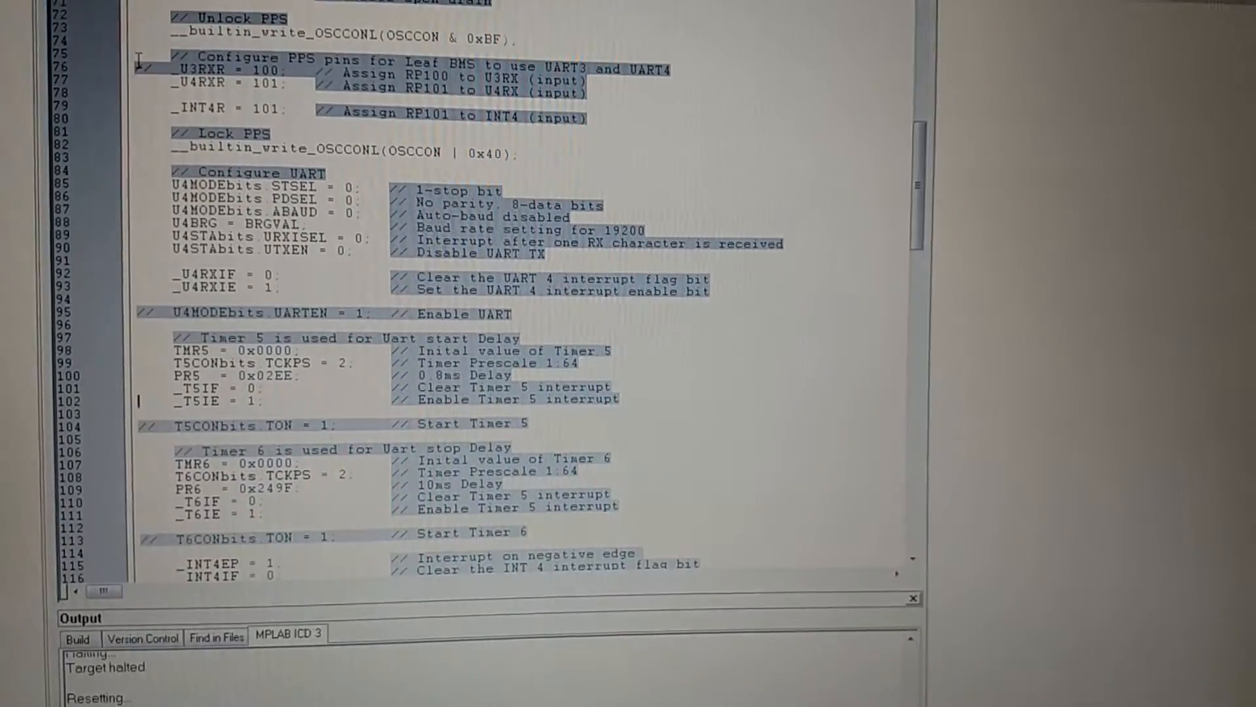
Scroll the source past the Timer 5 and Timer 6 configuration down to the _INT4Interrupt handler
scroll(down, 3)
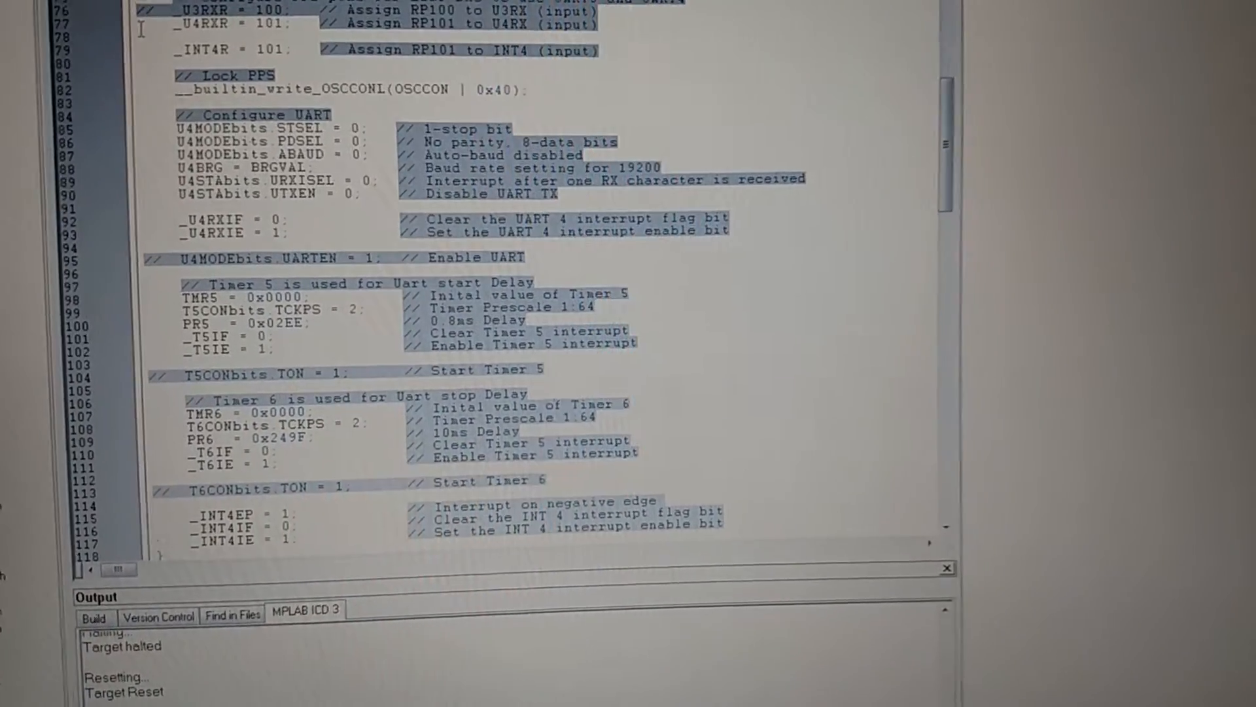
scroll(down, 3)
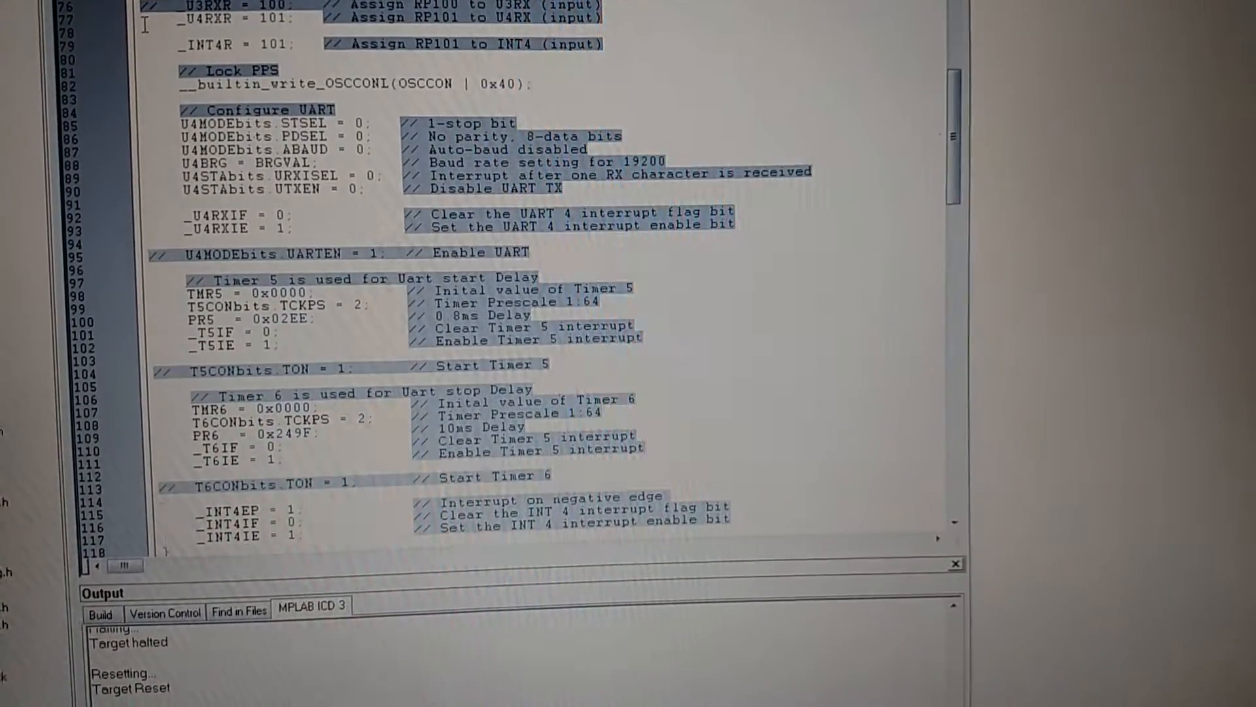
scroll(down, 3)
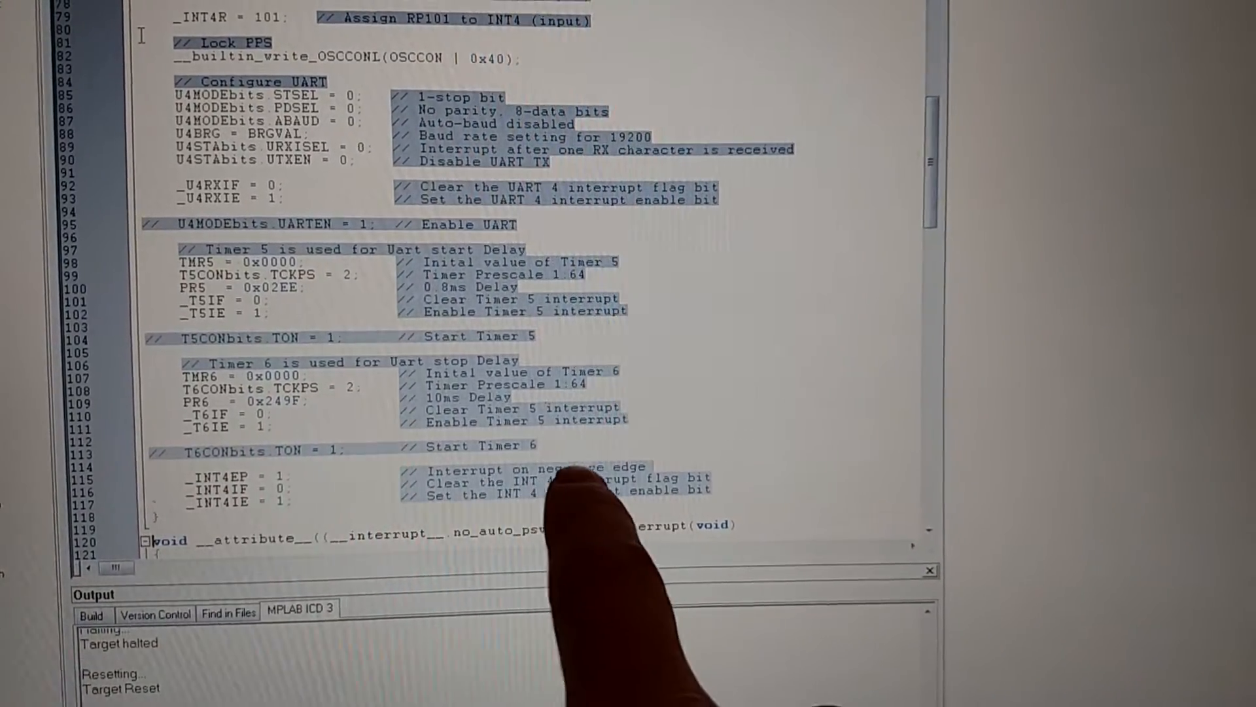
scroll(down, 3)
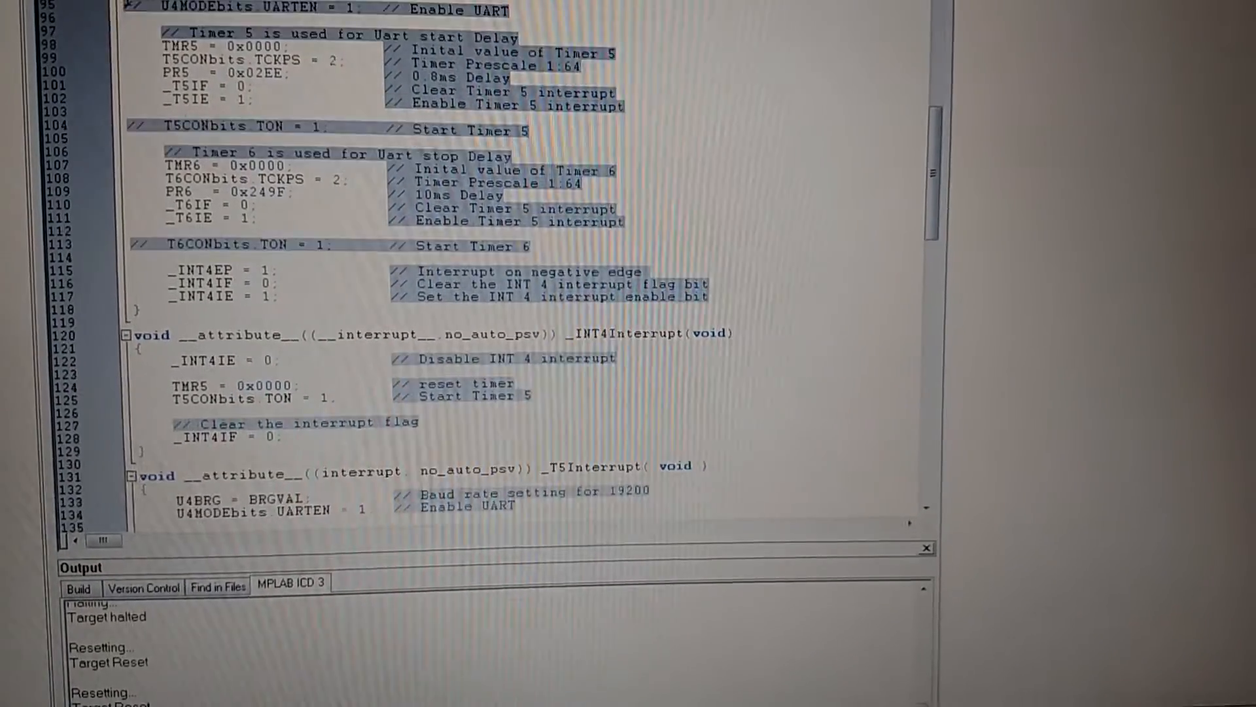
Scroll through the _T5Interrupt and _T6Interrupt handlers to the start of _U4RXInterrupt
scroll(down, 3)
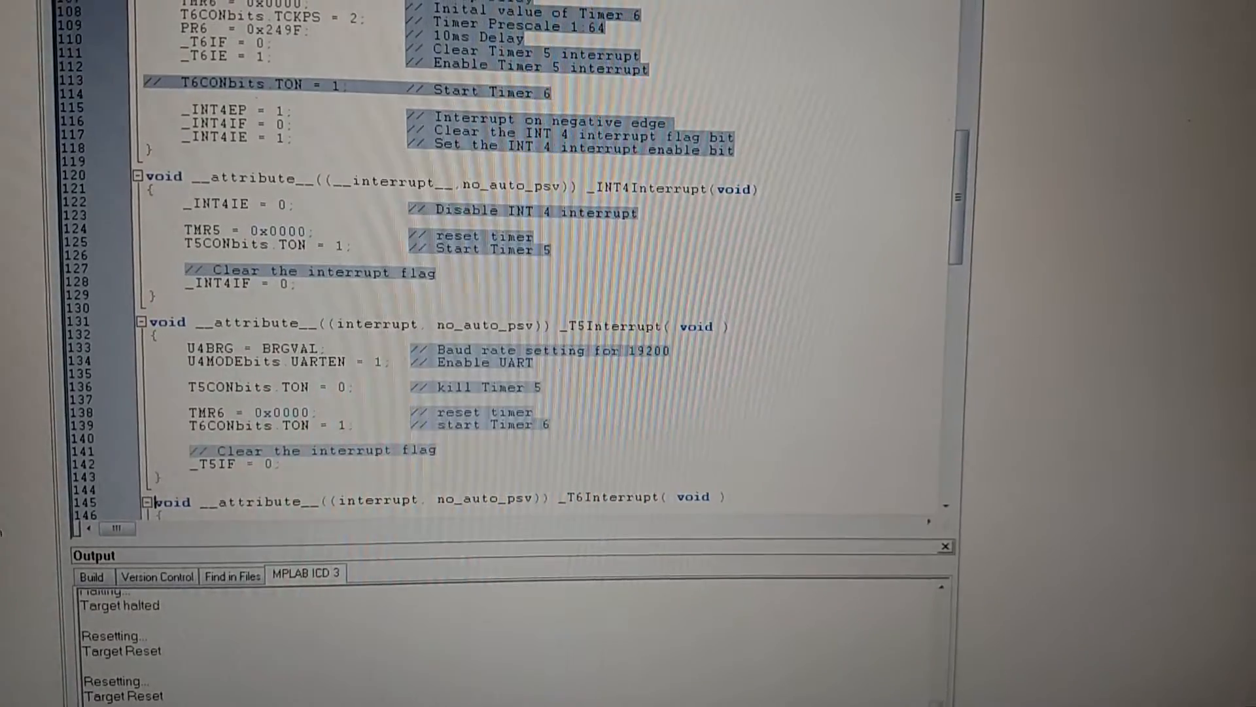
scroll(down, 3)
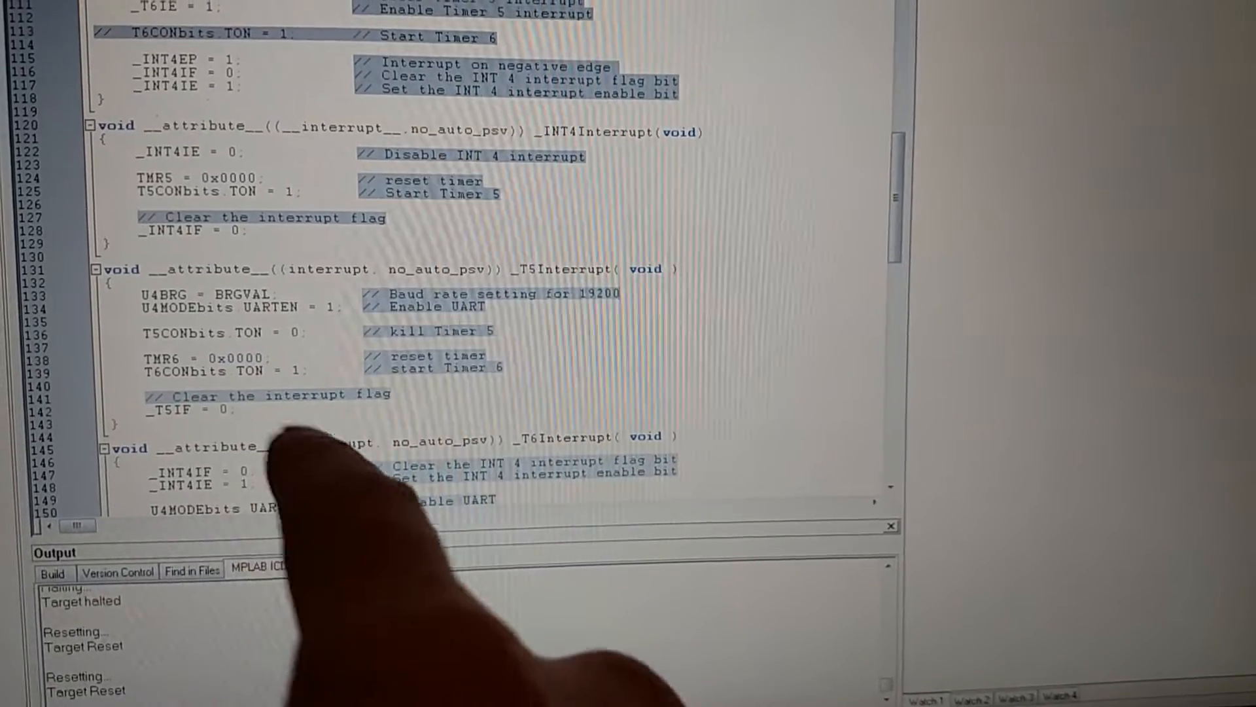
scroll(down, 3)
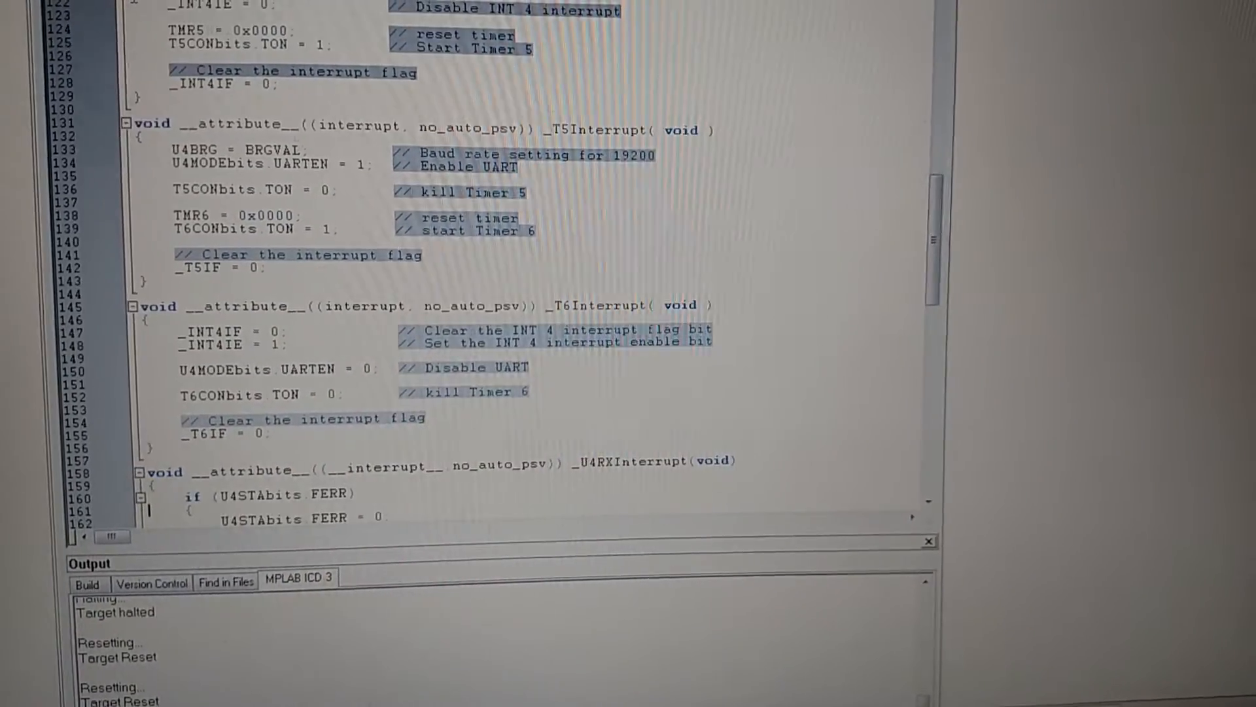
Add leafUartData to a Watch window and expand it to list each element, all reading 0x00
scroll(down, 3)
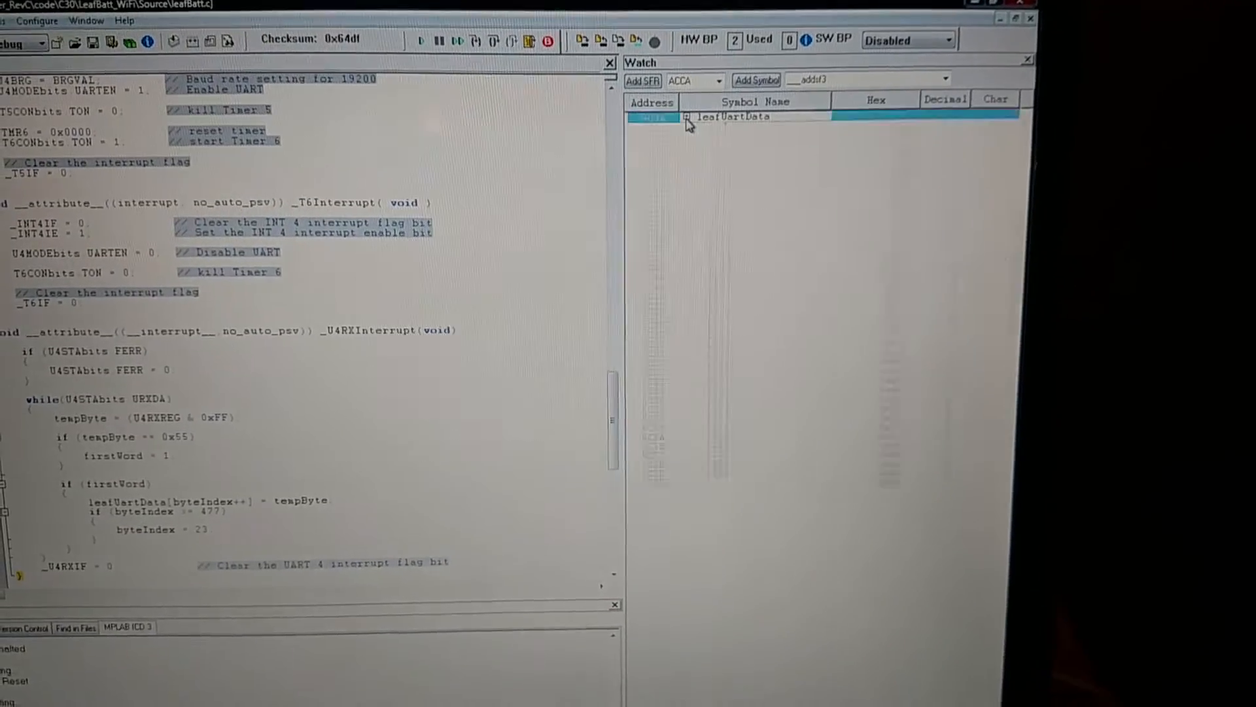
click(687, 116)
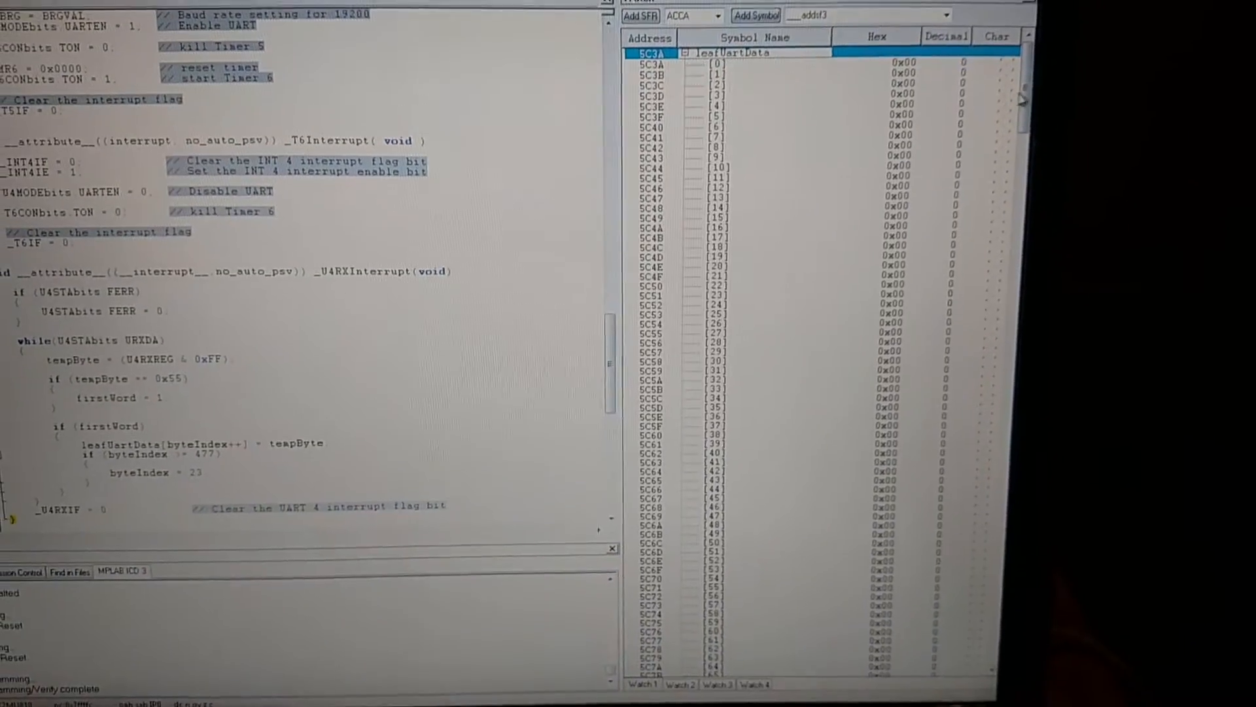